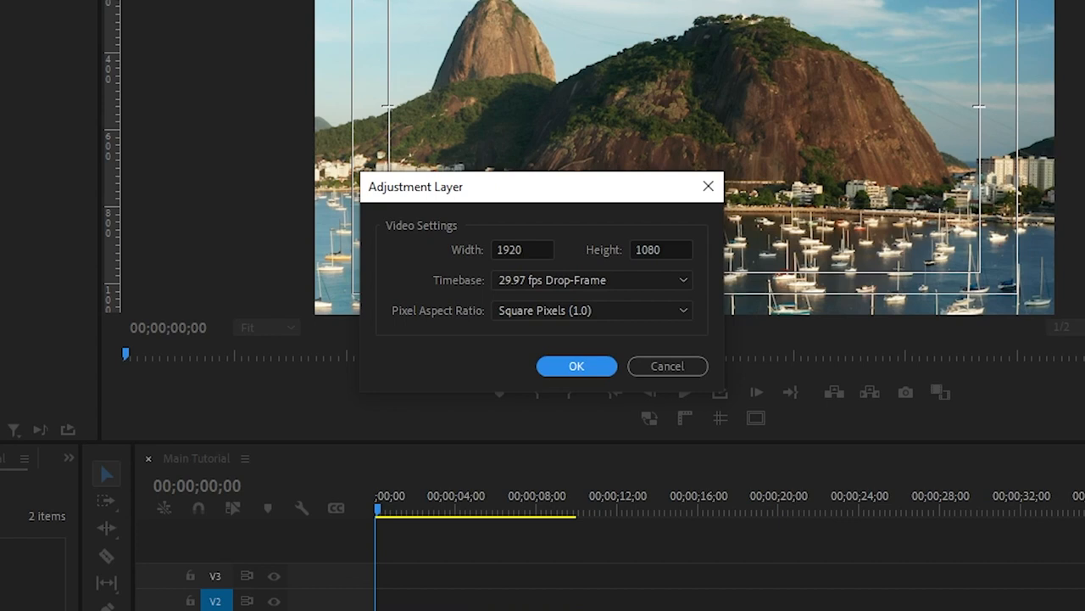
mouse_move(251, 556)
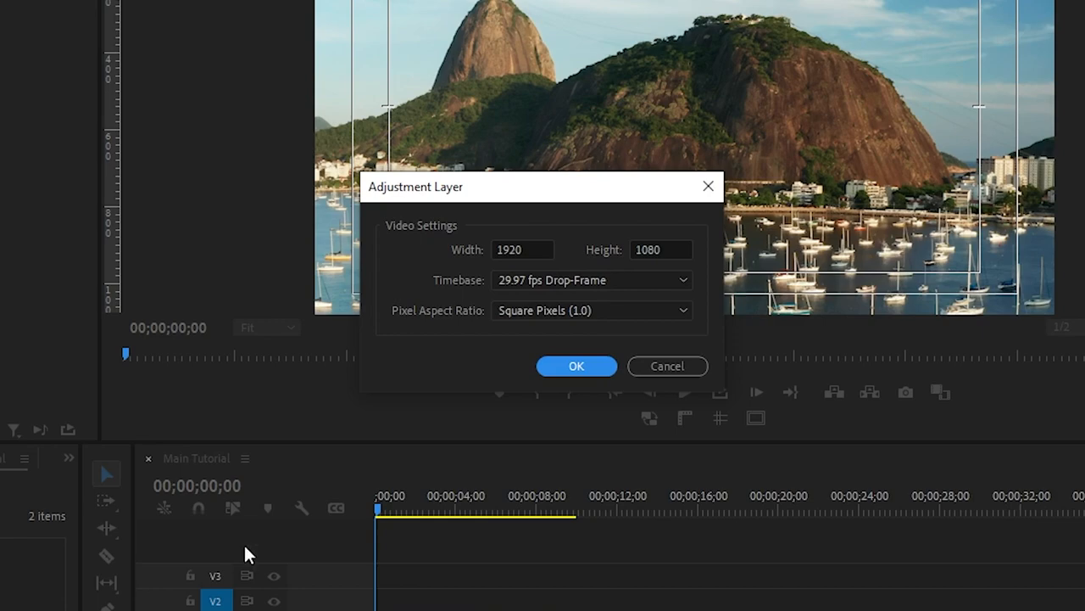
Confirm the 1920×1080, 29.97 fps drop-frame, square-pixel adjustment layer
left_click(576, 366)
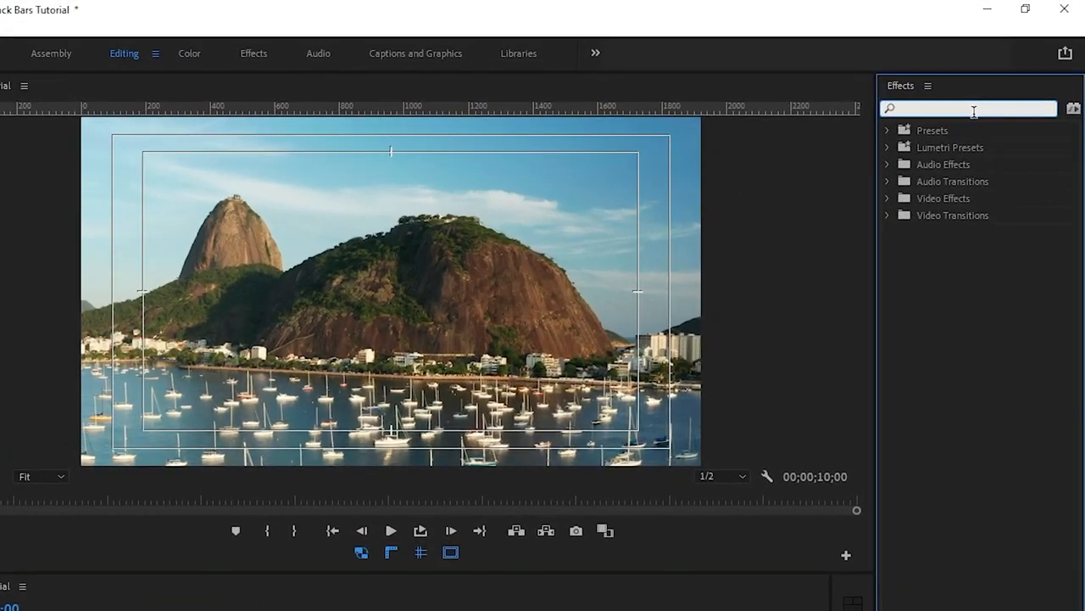
Search the Effects panel for "crop" to reveal Video Effects > Transform > Crop
type("crop")
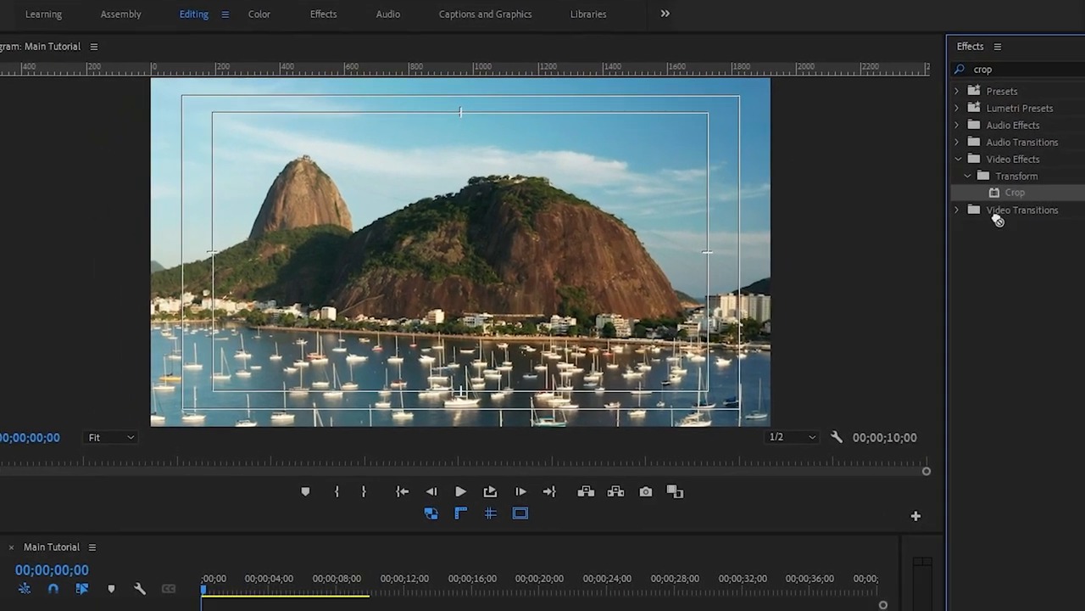